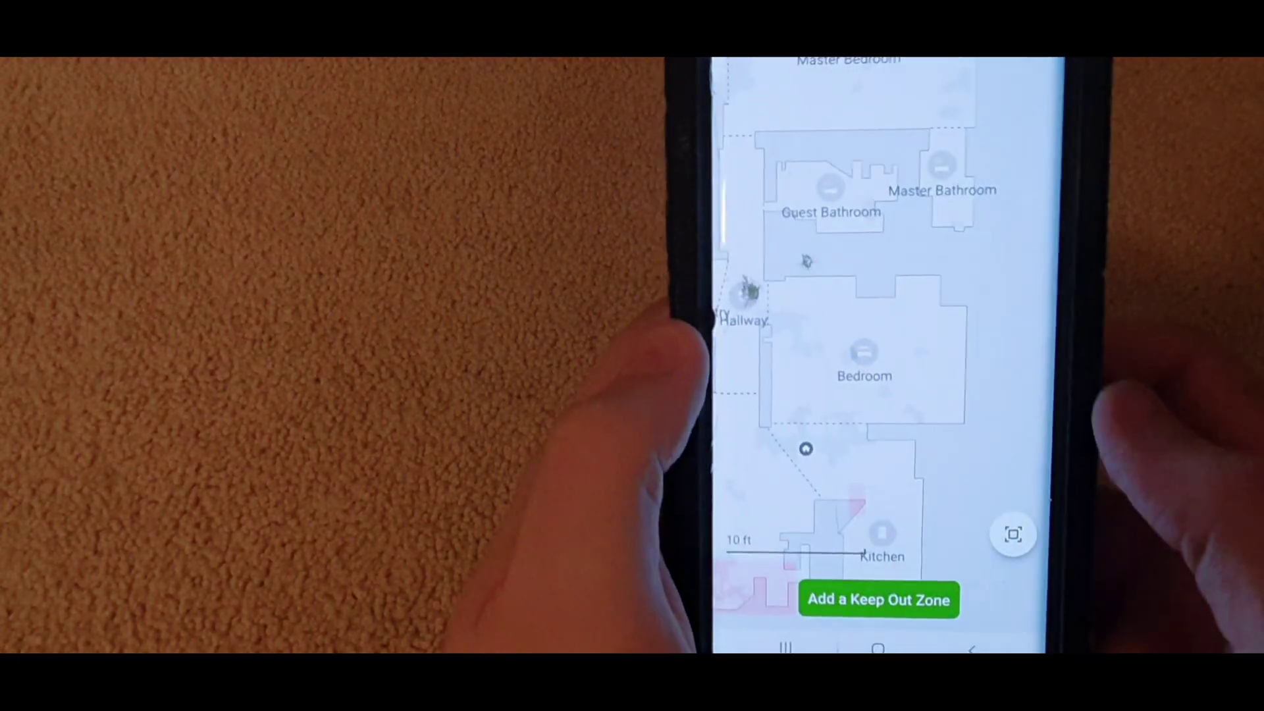
# Place a 5 ft by 5 ft keep out zone over the Bedroom on the map.
pyautogui.click(879, 599)
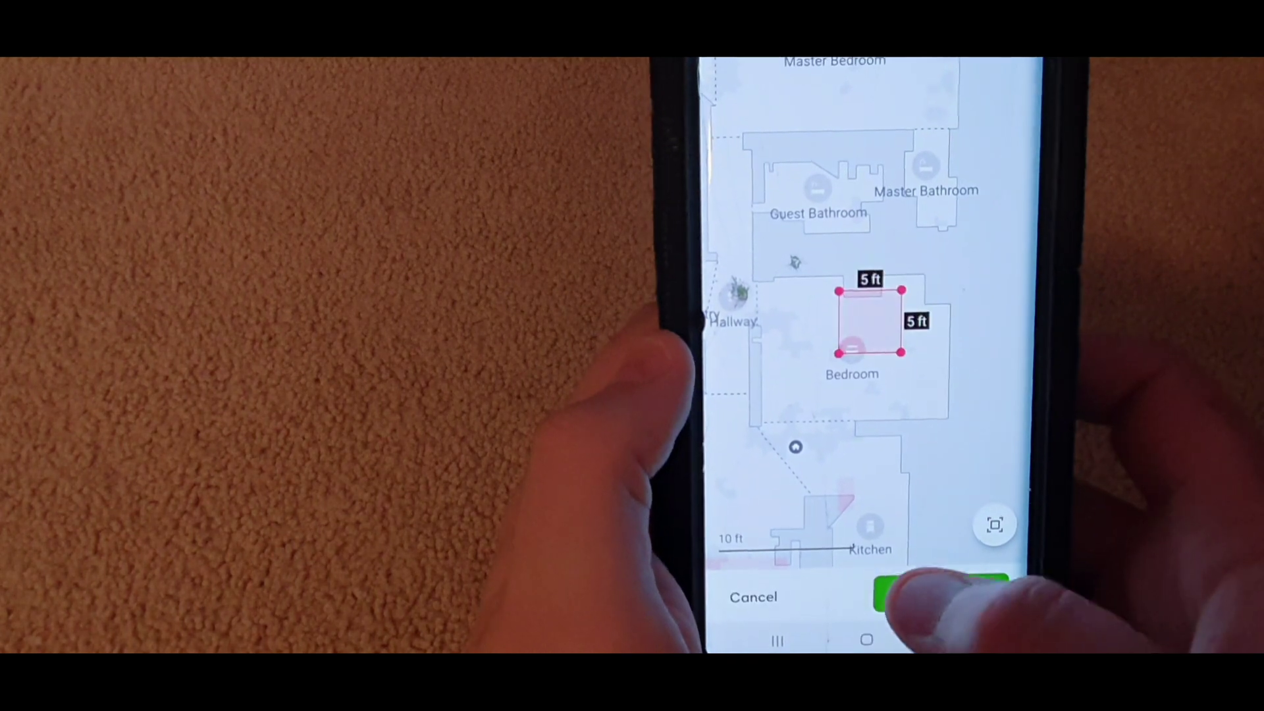